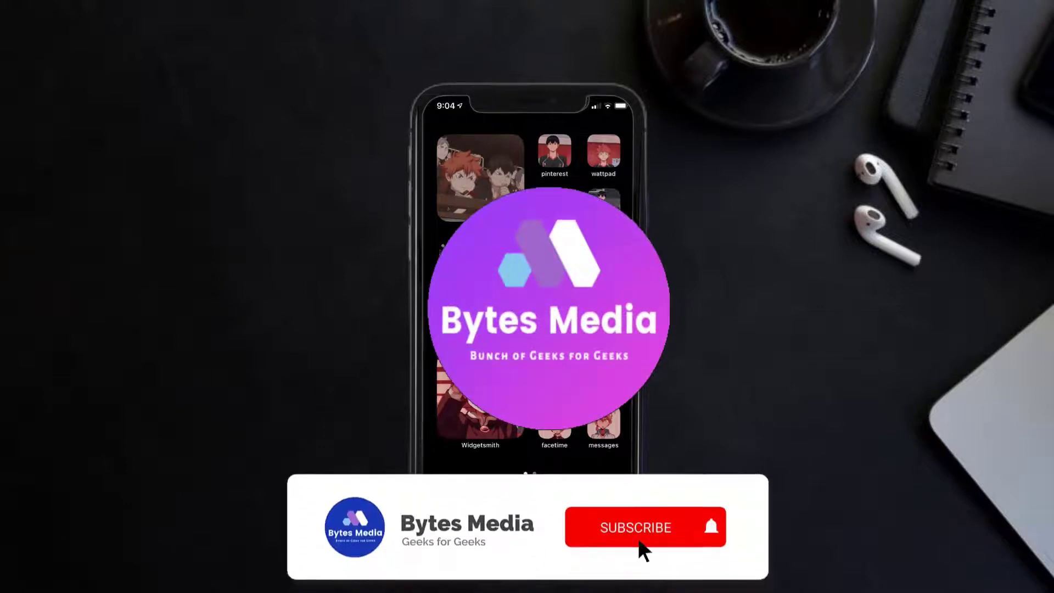
Step: Search the App Store for 'gusto wallet app' and start updating Gusto Wallet
left_click(635, 527)
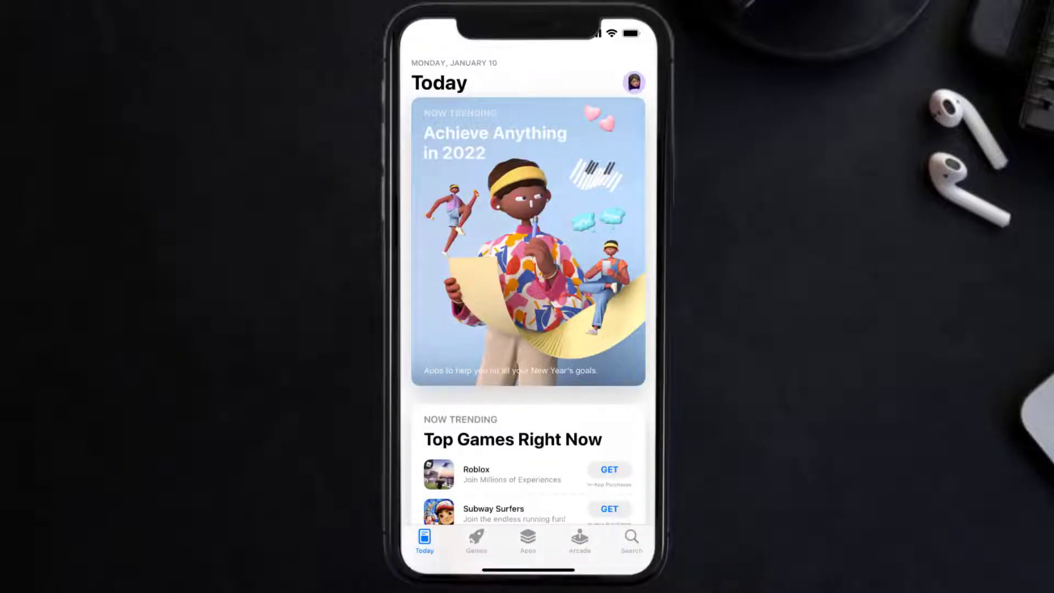
left_click(629, 538)
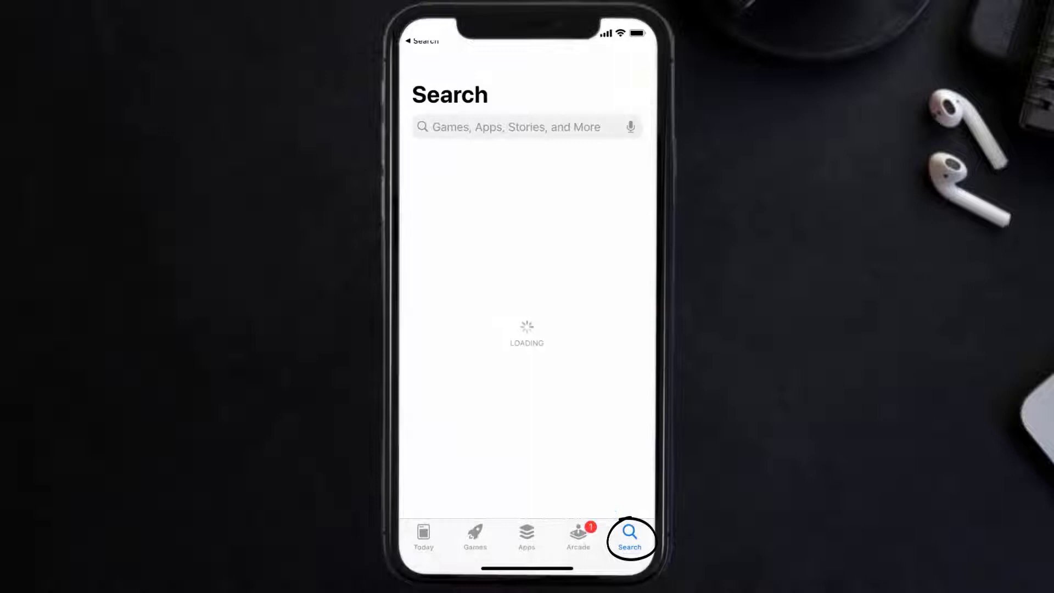
type("gusto wallet app")
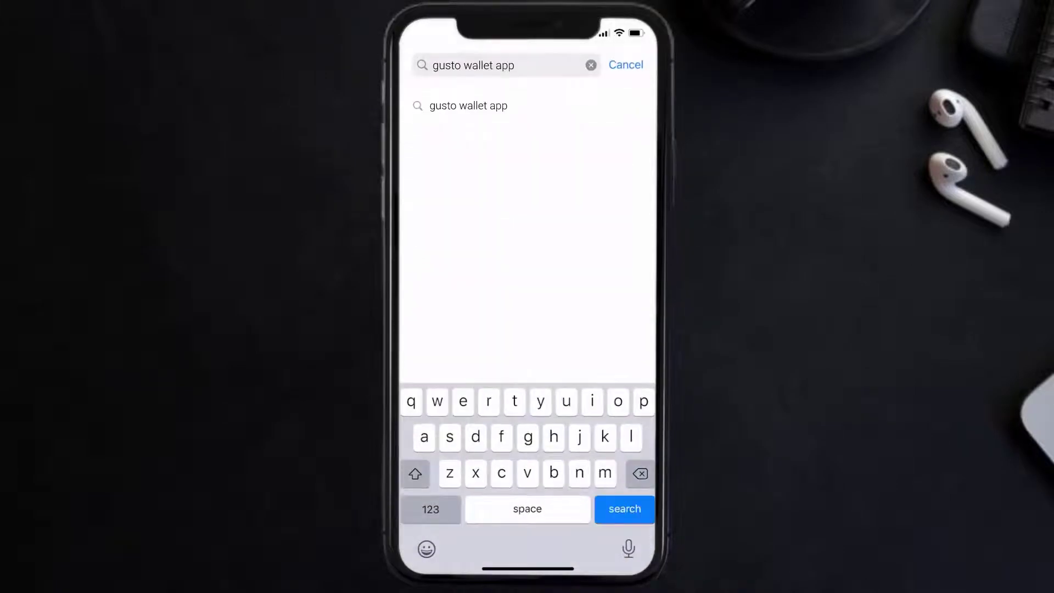
left_click(623, 509)
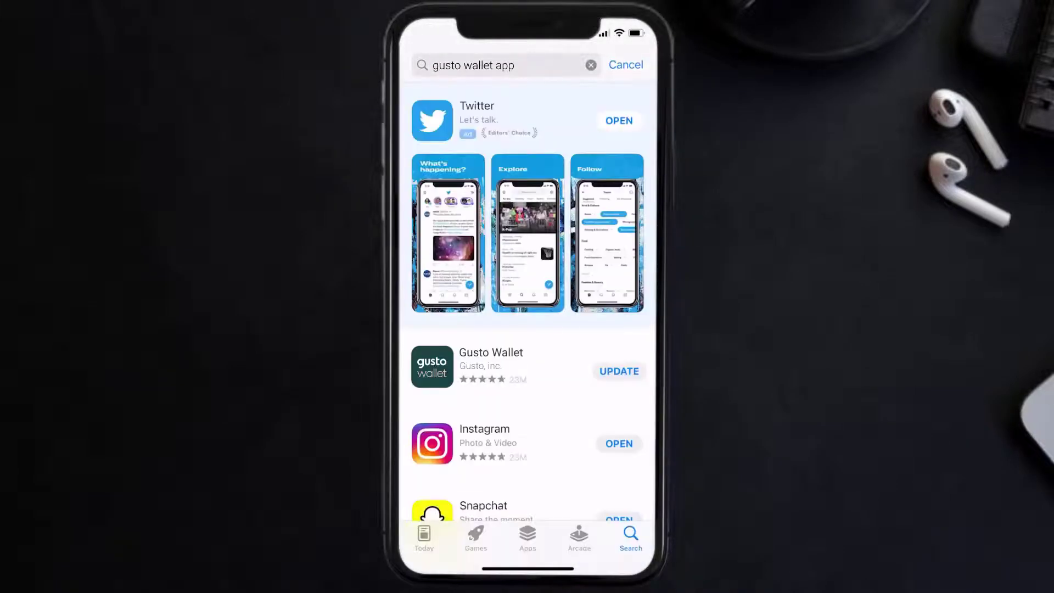
left_click(617, 371)
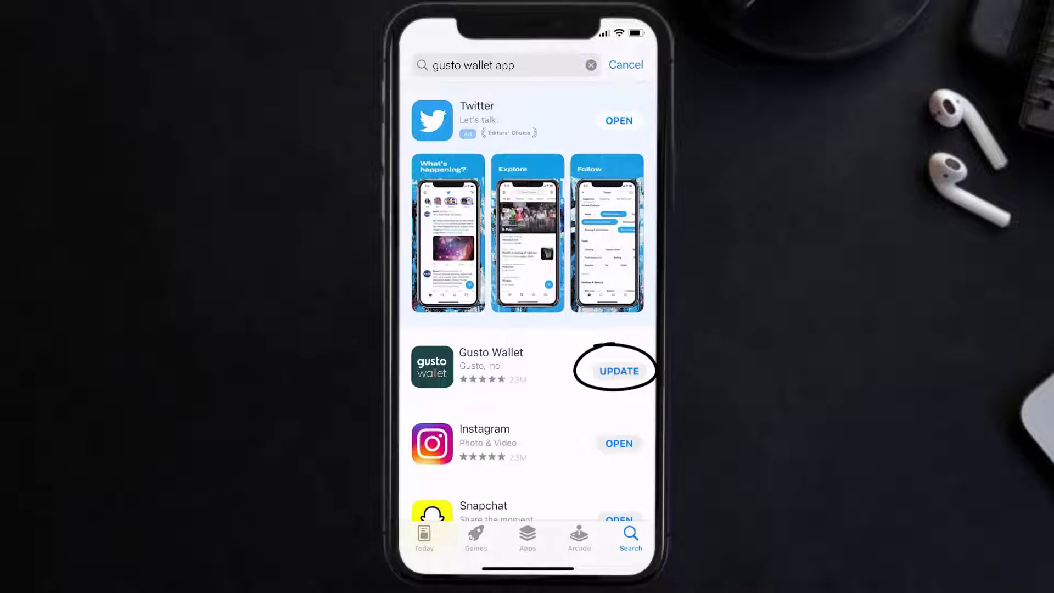
left_click(617, 370)
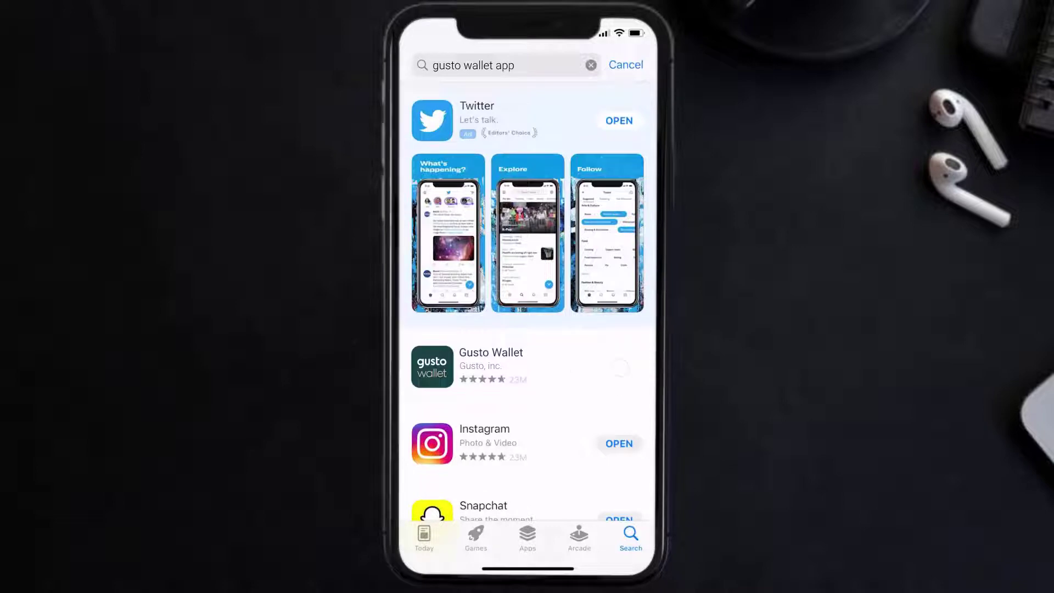
left_click(619, 372)
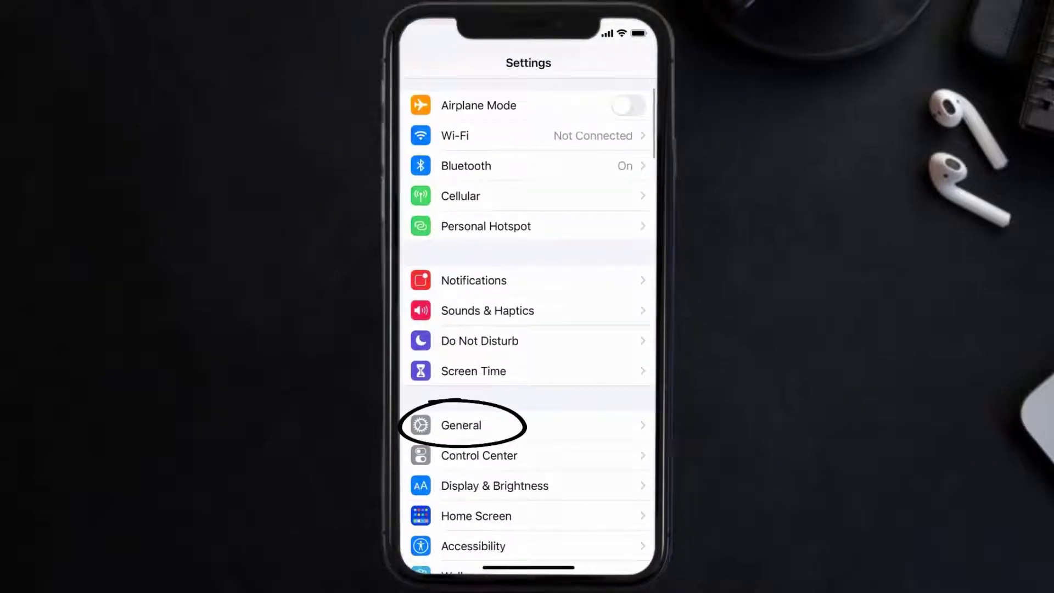
Step: Go through General and iPhone Storage to Gusto Wallet's storage page, showing version 2.7.2
left_click(461, 425)
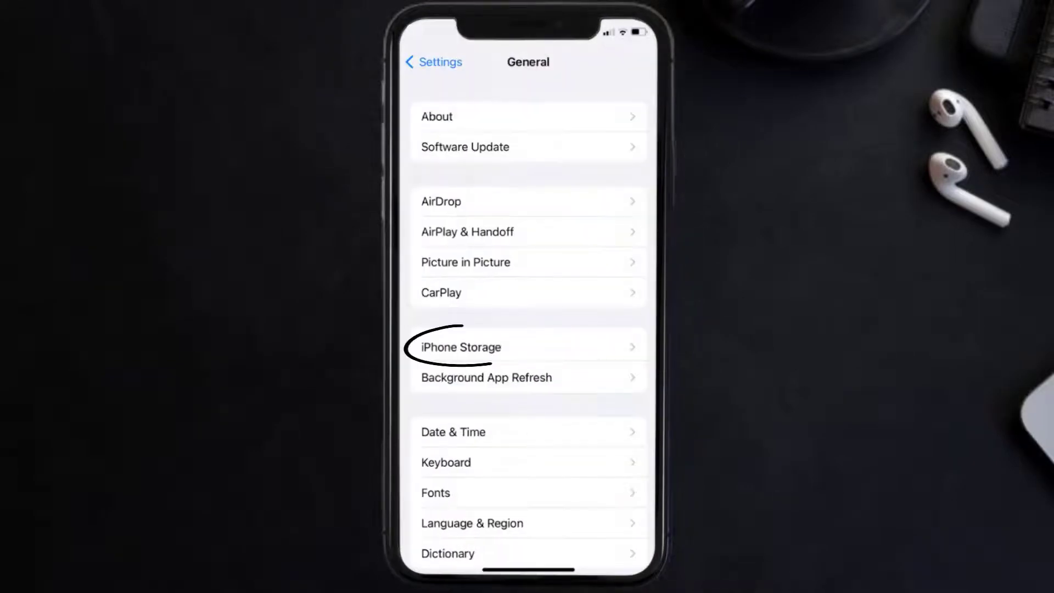
left_click(461, 347)
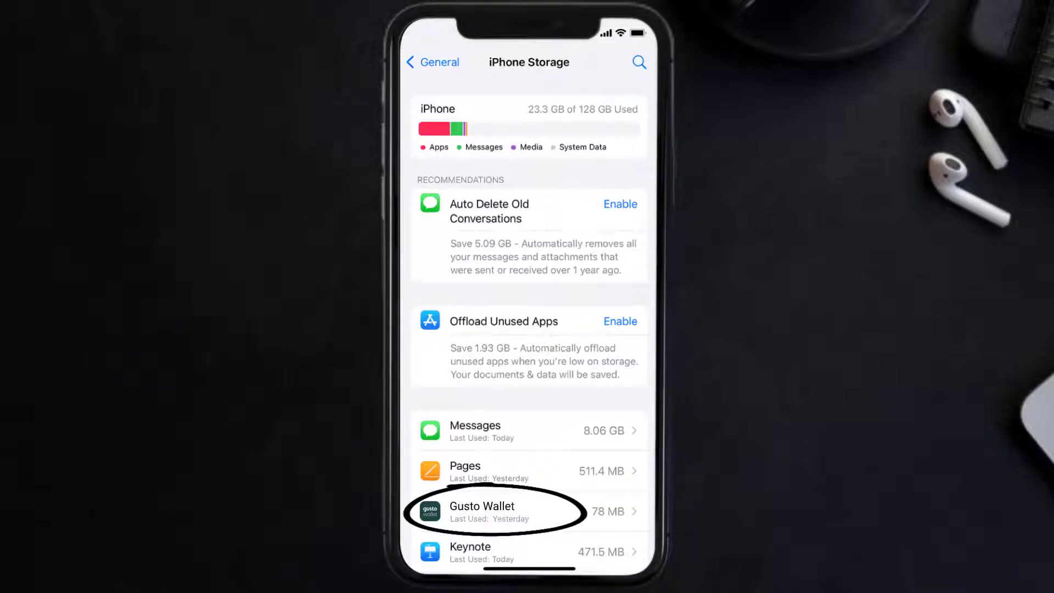
left_click(511, 511)
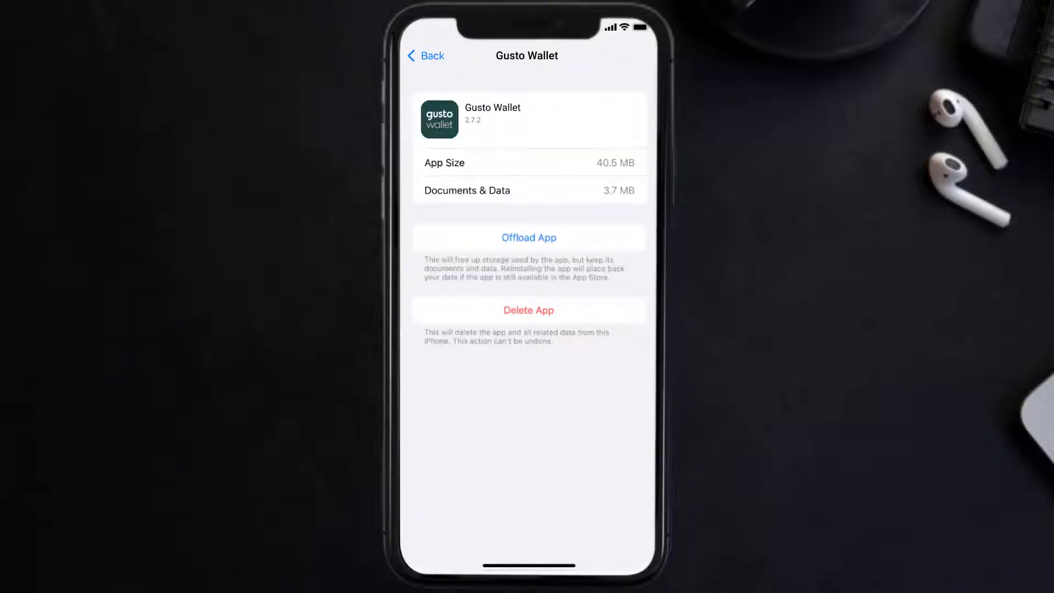
Step: Offload Gusto Wallet keeping its data, then reinstall it, restoring version 2.7.2 at 40.5 MB
left_click(528, 237)
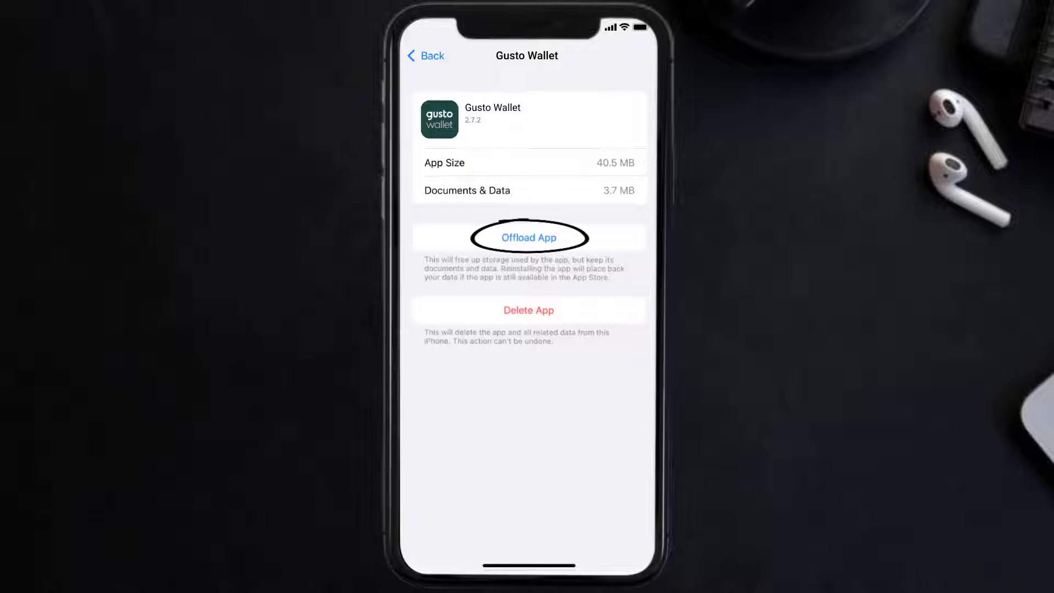
left_click(528, 237)
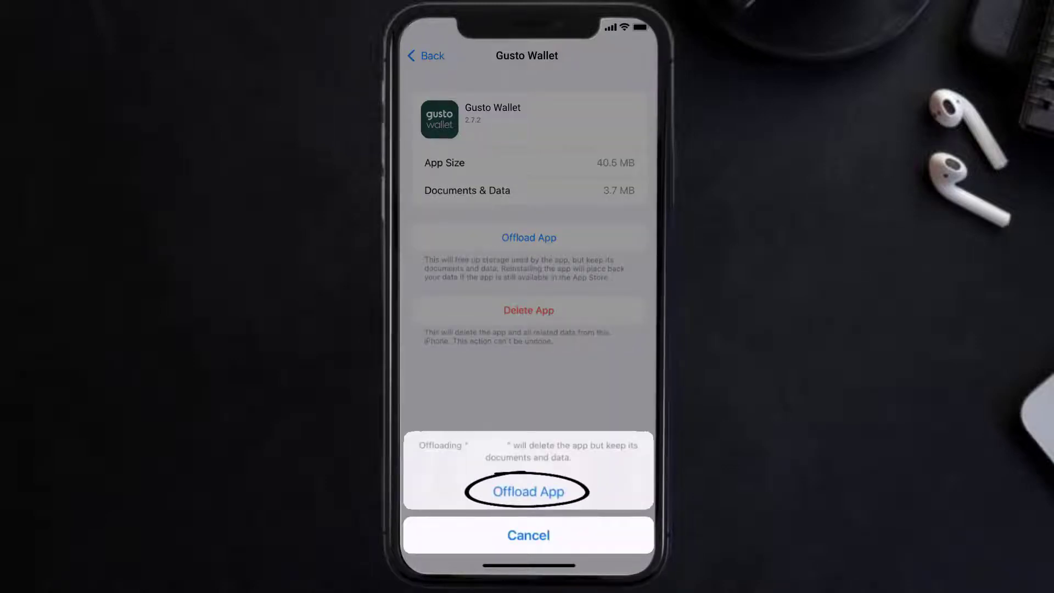
left_click(528, 492)
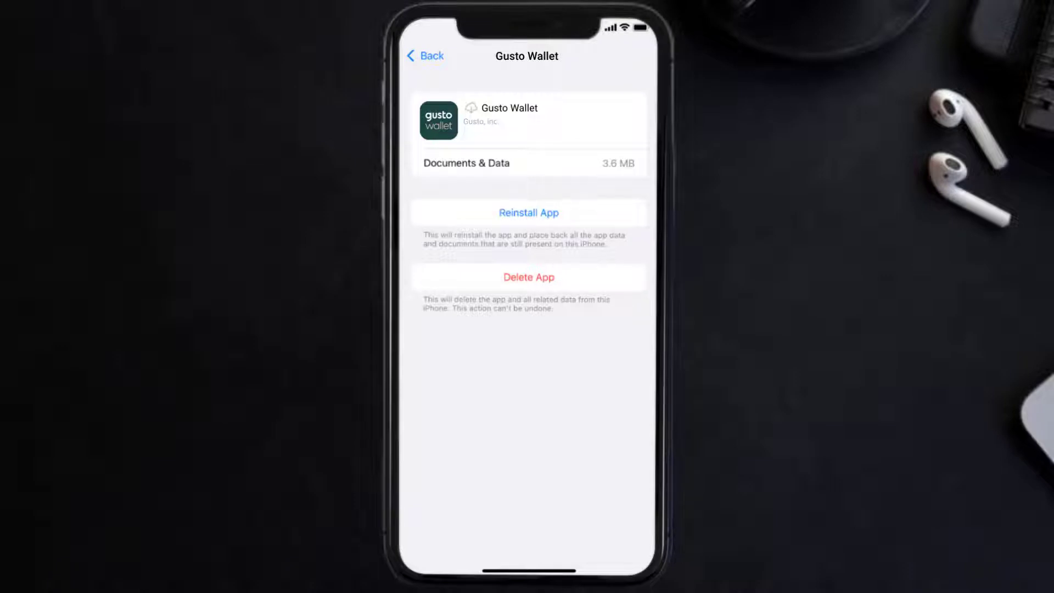
left_click(528, 212)
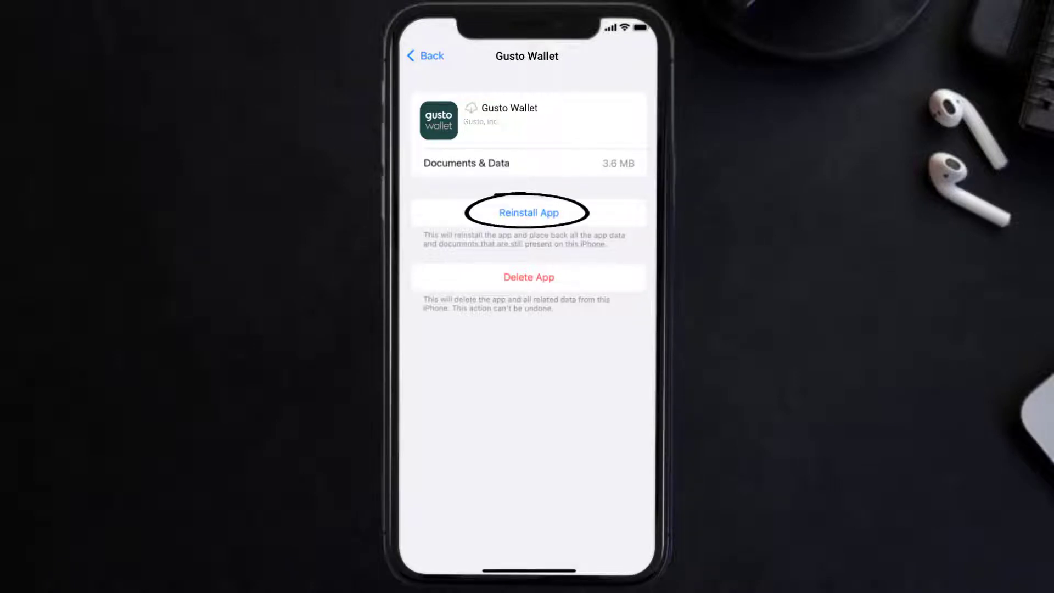
left_click(528, 213)
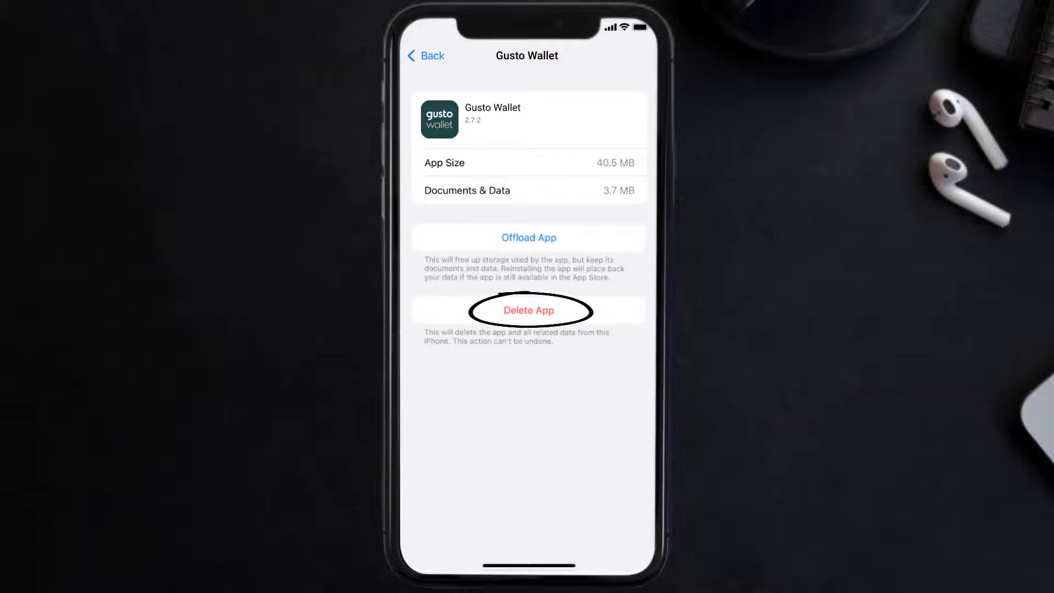
Step: Delete the Gusto Wallet app from its storage page, removing all its data
left_click(529, 310)
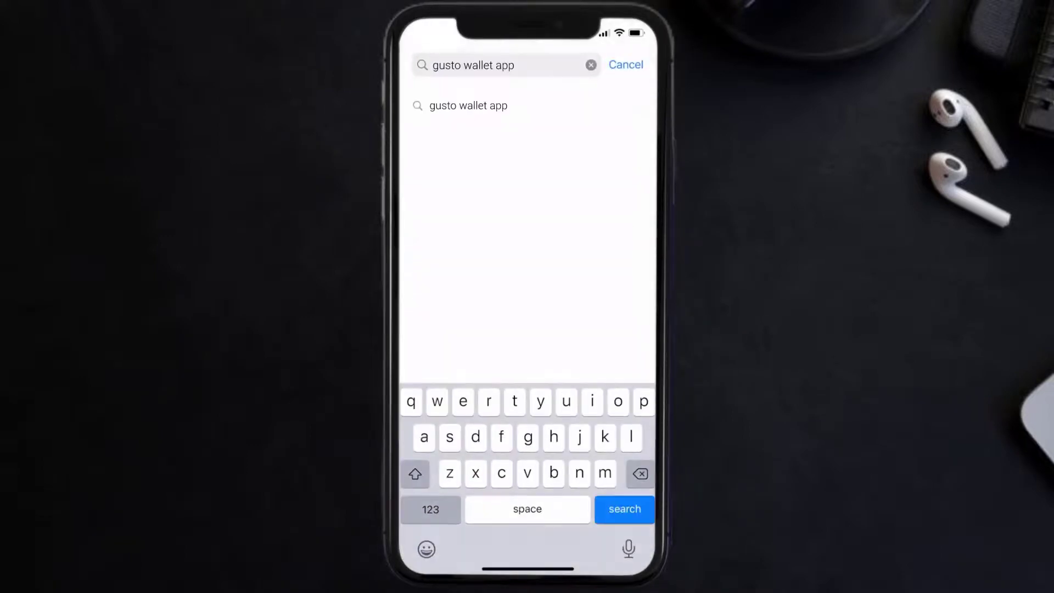
Step: Run the 'gusto wallet app' App Store search and download Gusto Wallet again
left_click(623, 509)
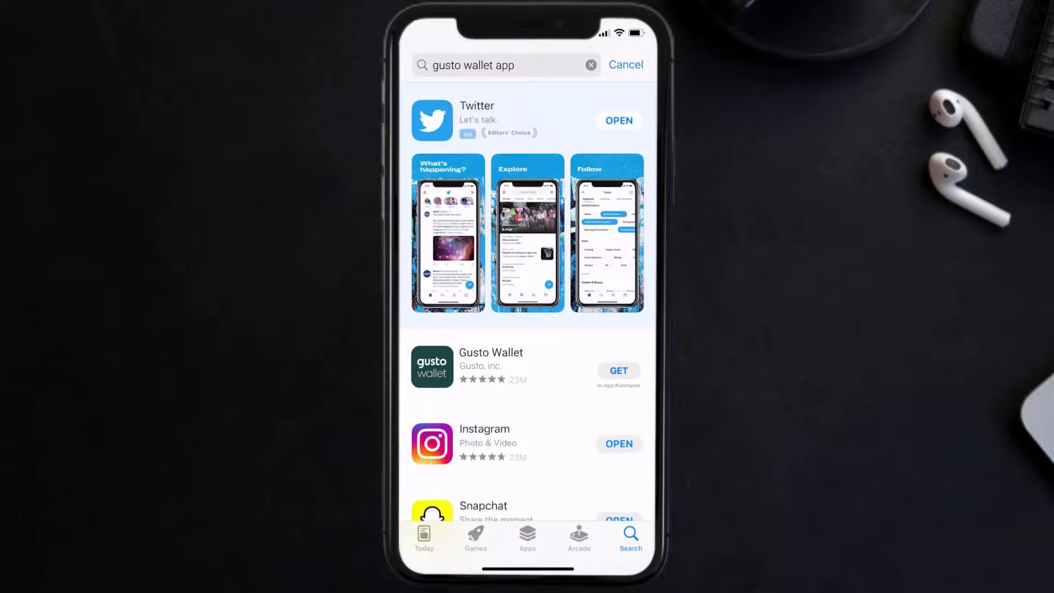
left_click(617, 370)
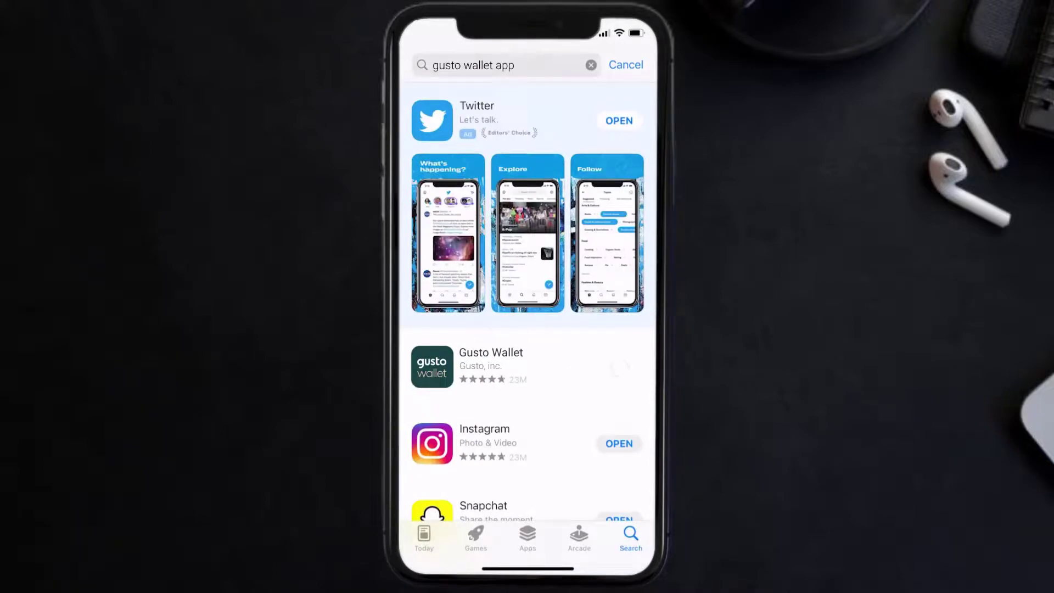